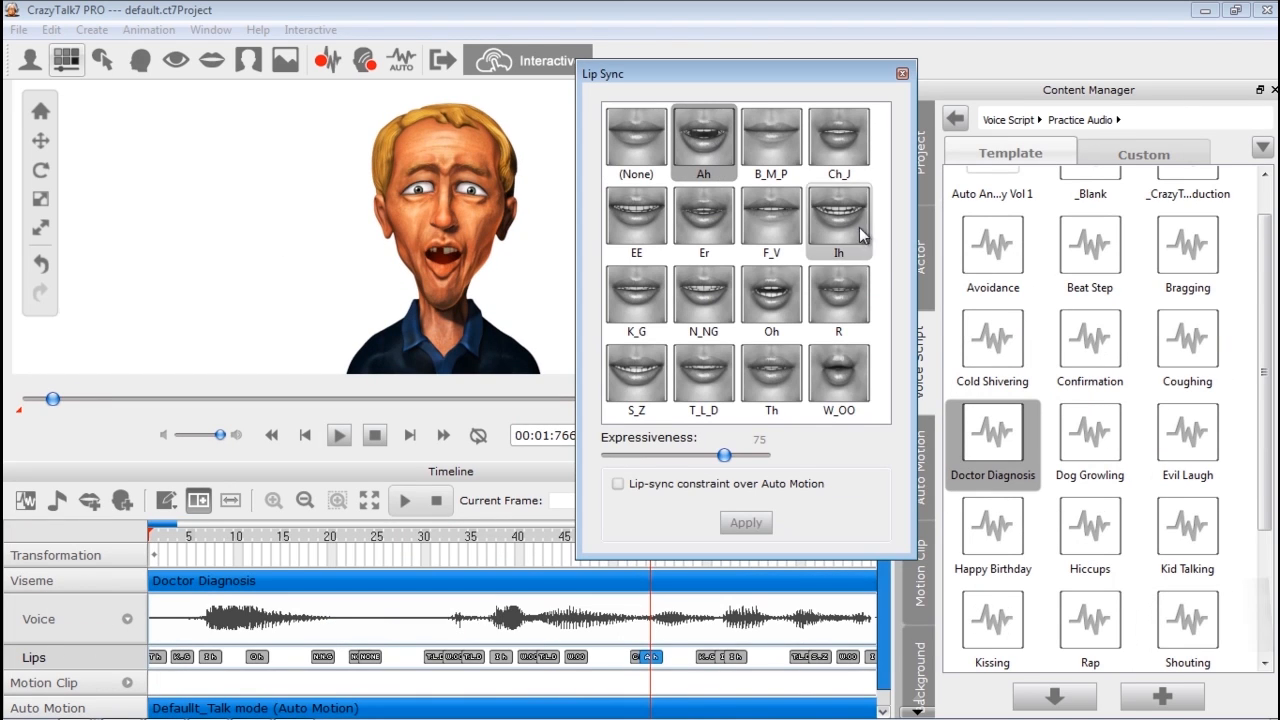
Step: Select the paintingdude avatar and view its Transform position, rotation and scale in the Inspector
click(838, 378)
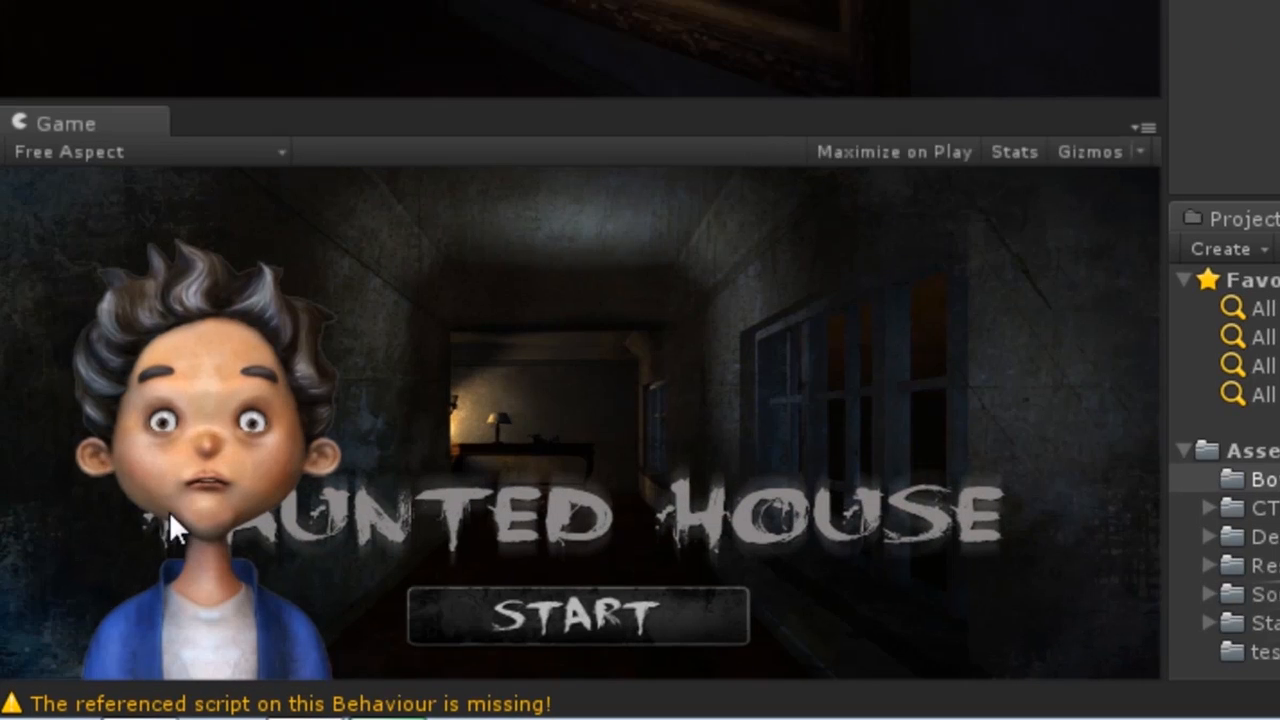
mouse_move(25, 460)
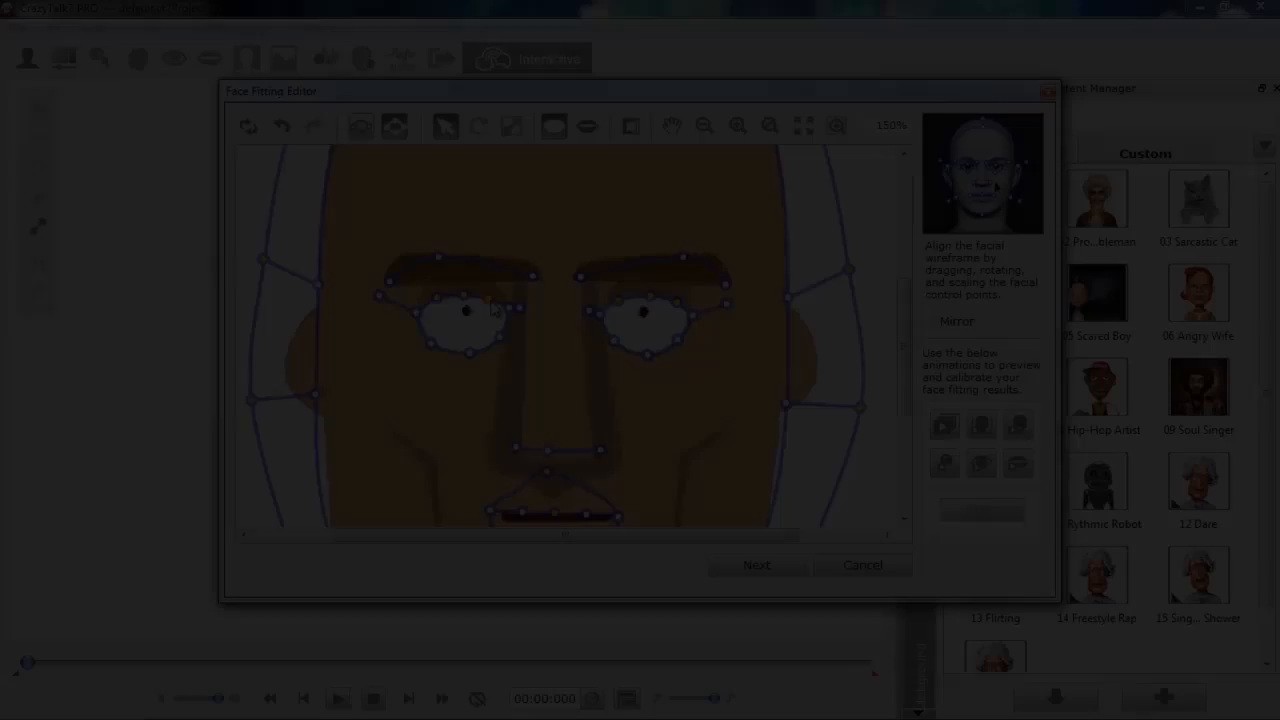
click(756, 564)
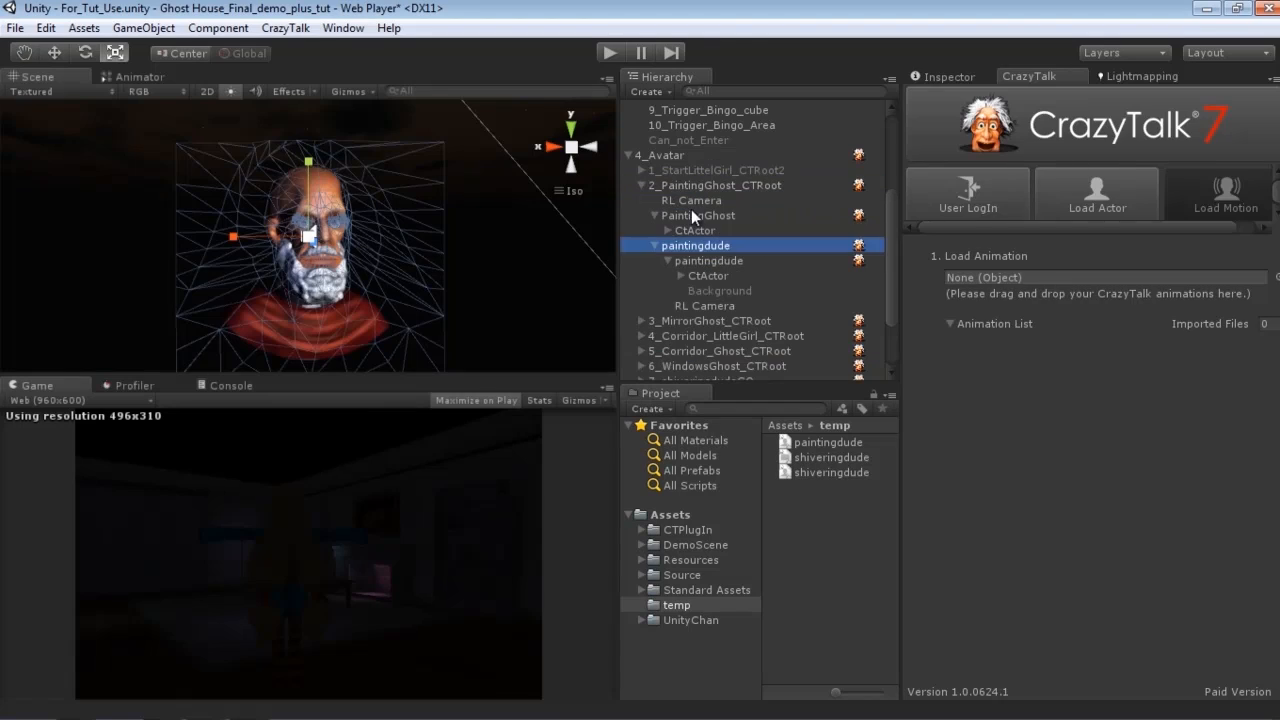
click(696, 245)
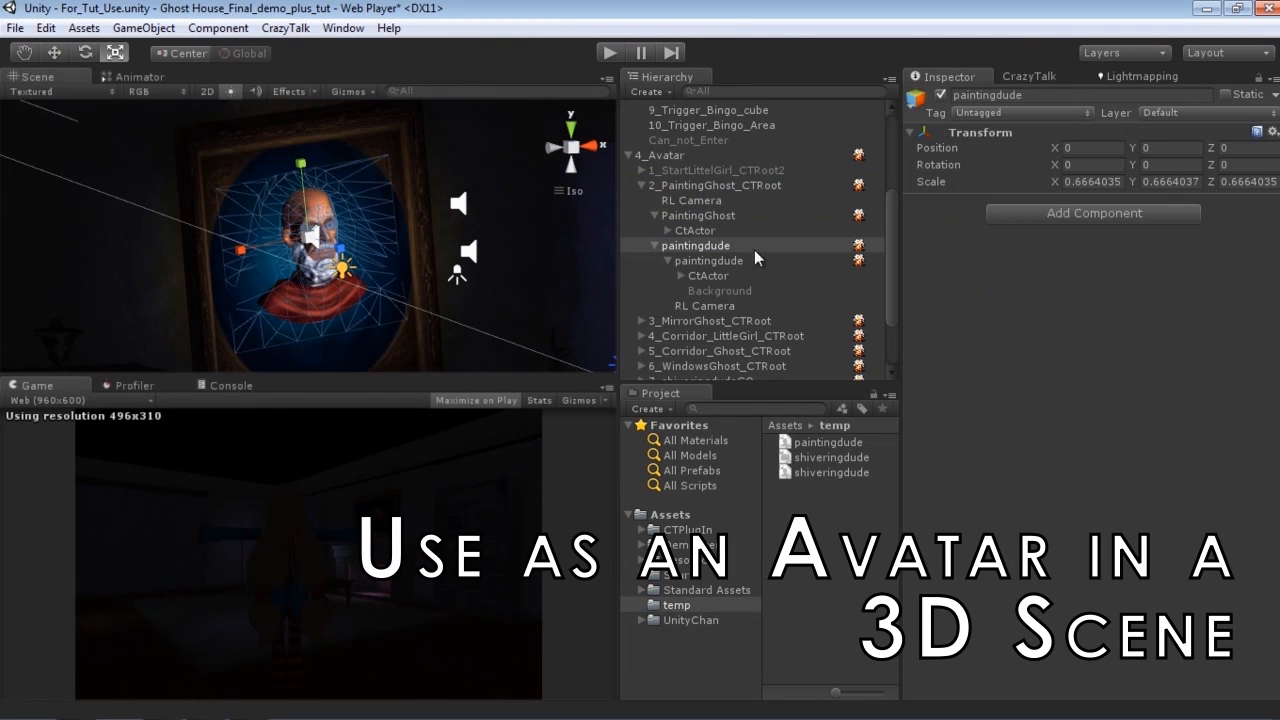